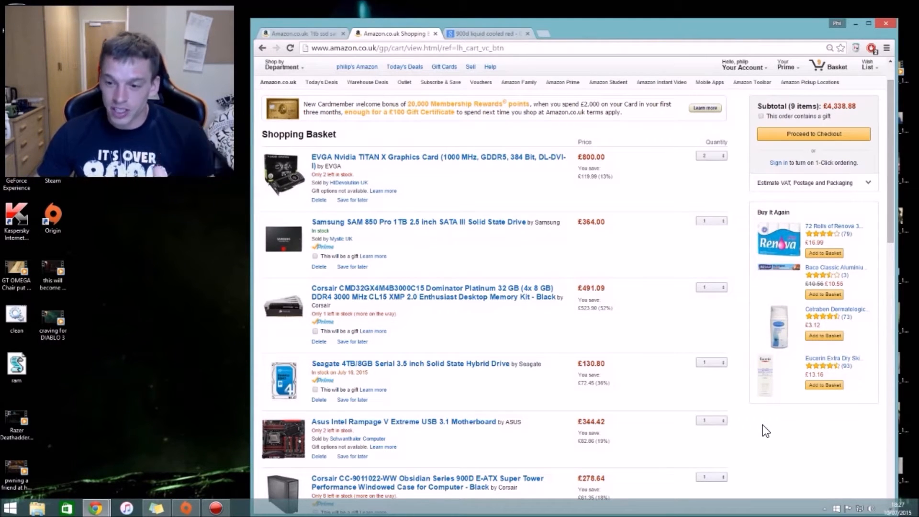
mouse_move(788, 423)
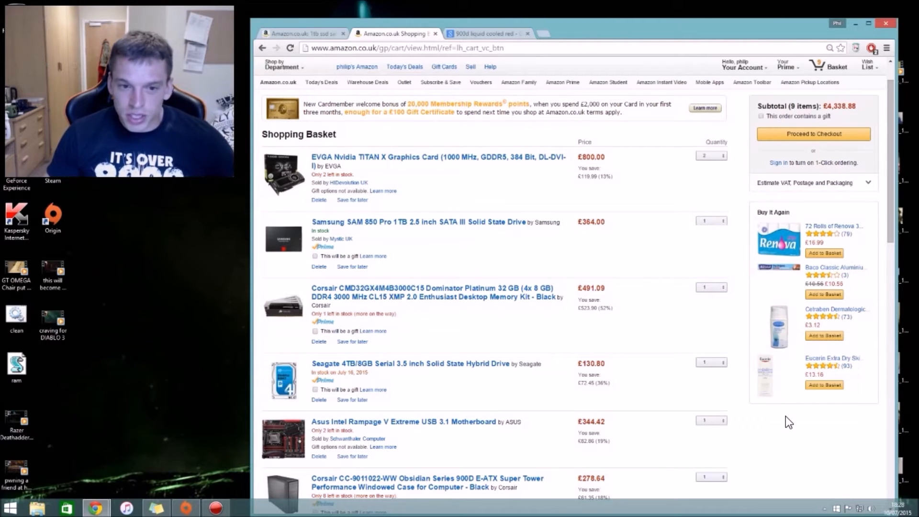
mouse_move(788, 428)
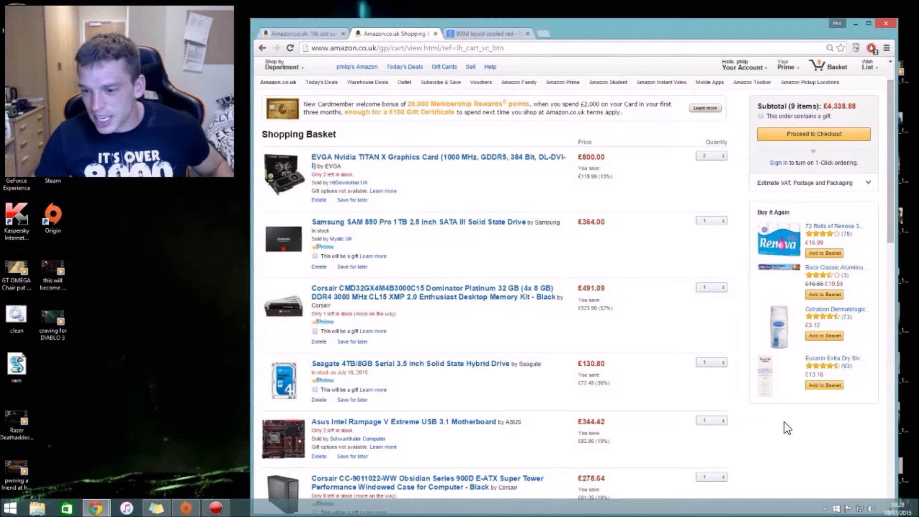
Step: Scroll through the imgur page to view the orange-lit water-cooled PC build photo
scroll(down, 3)
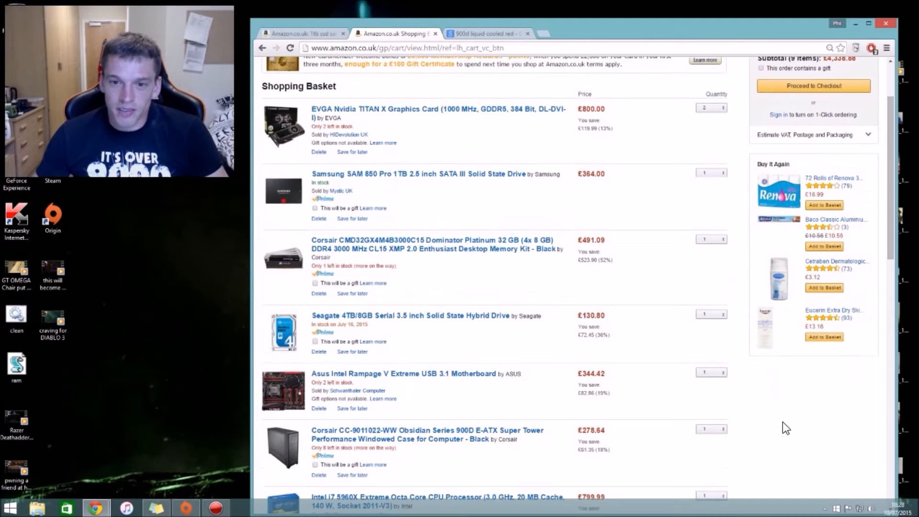
mouse_move(800, 411)
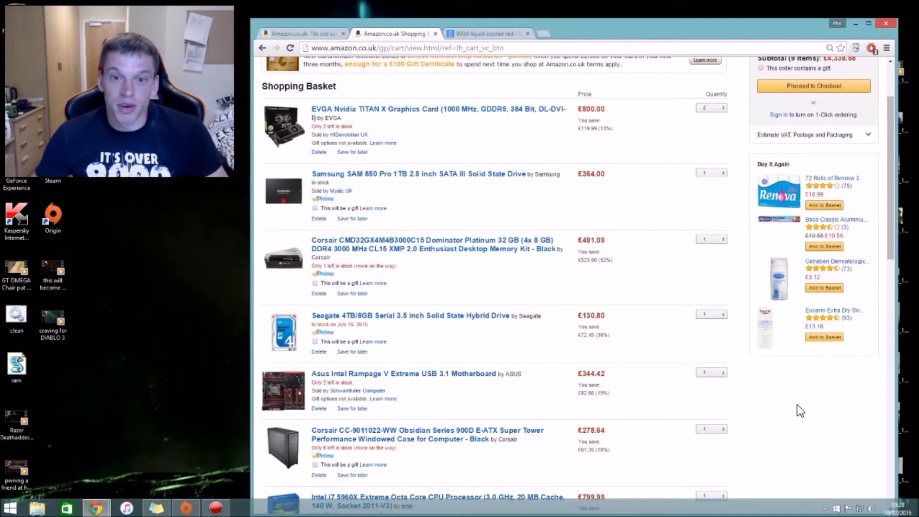
scroll(down, 3)
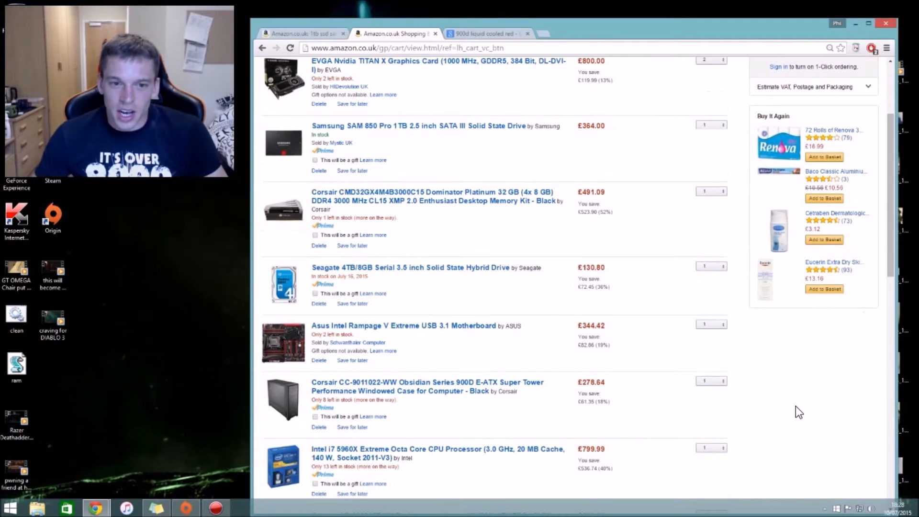
mouse_move(782, 412)
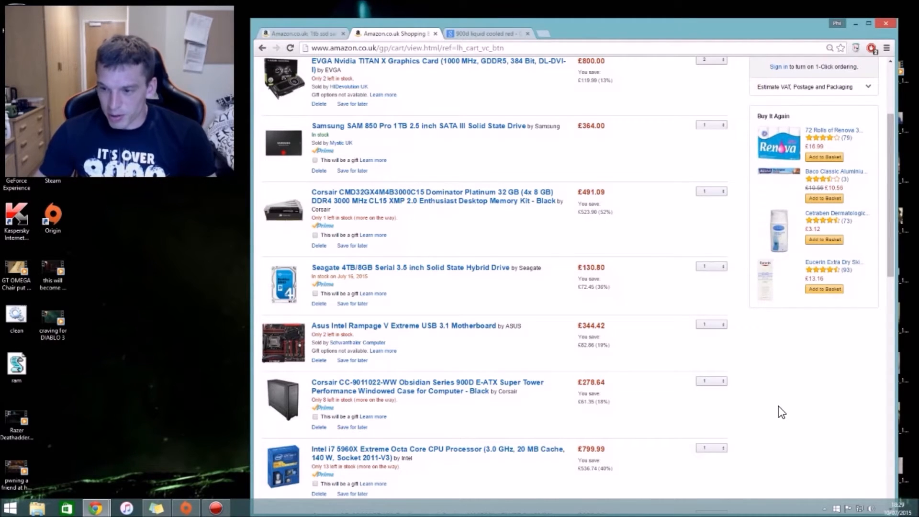
scroll(down, 3)
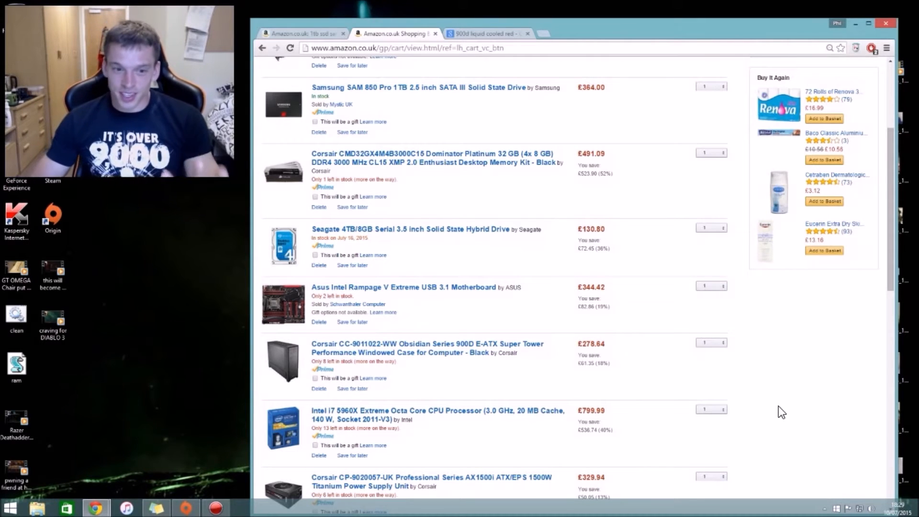
scroll(down, 3)
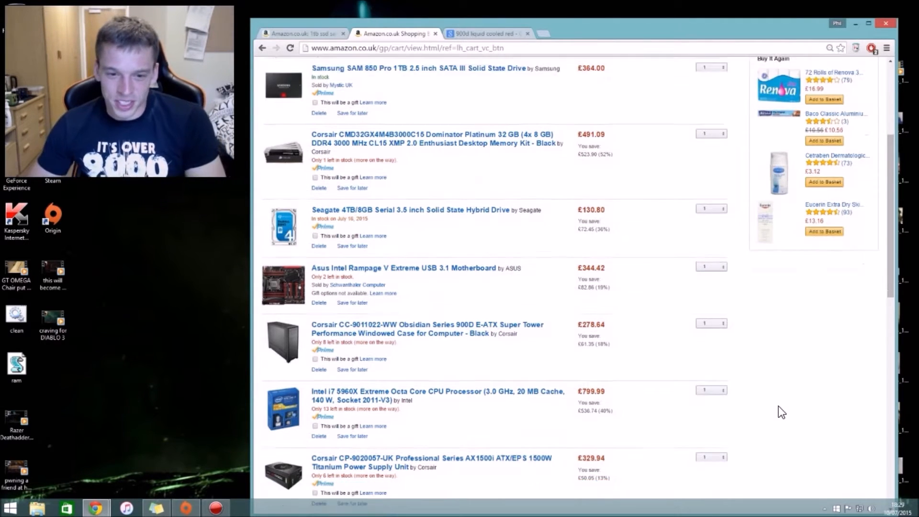
scroll(down, 3)
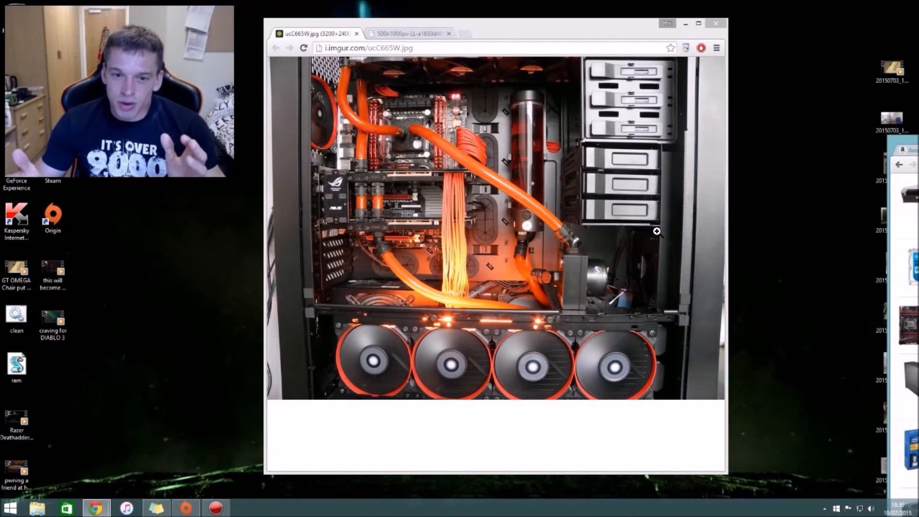
mouse_move(416, 40)
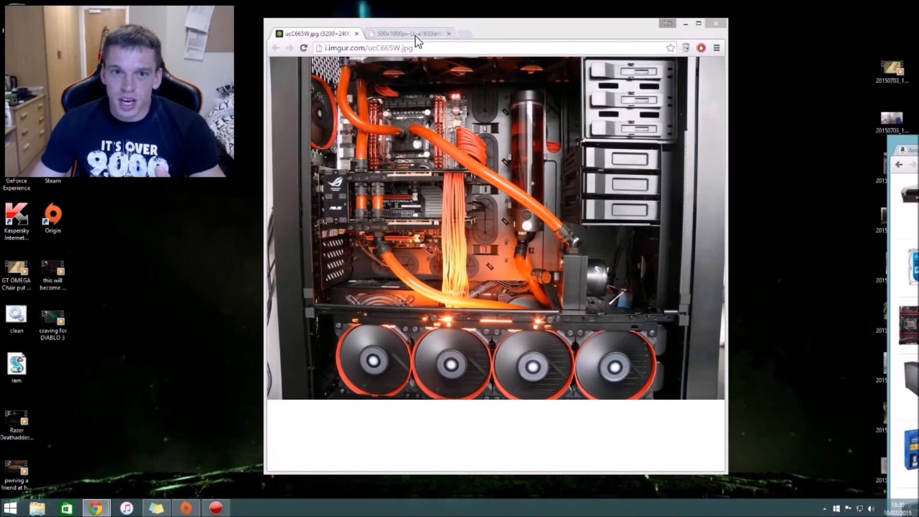
Step: Switch to the overclock.net tab showing the black liquid-cooled PC with red fans
click(404, 33)
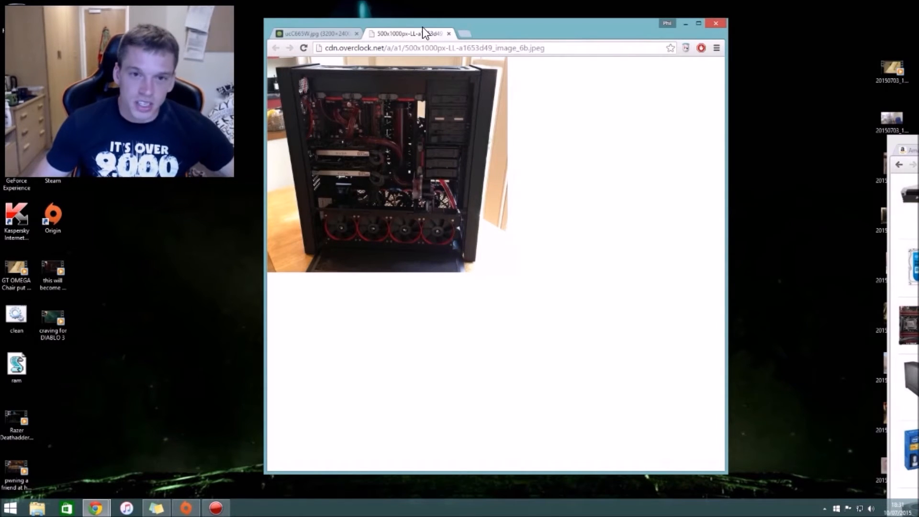
mouse_move(391, 66)
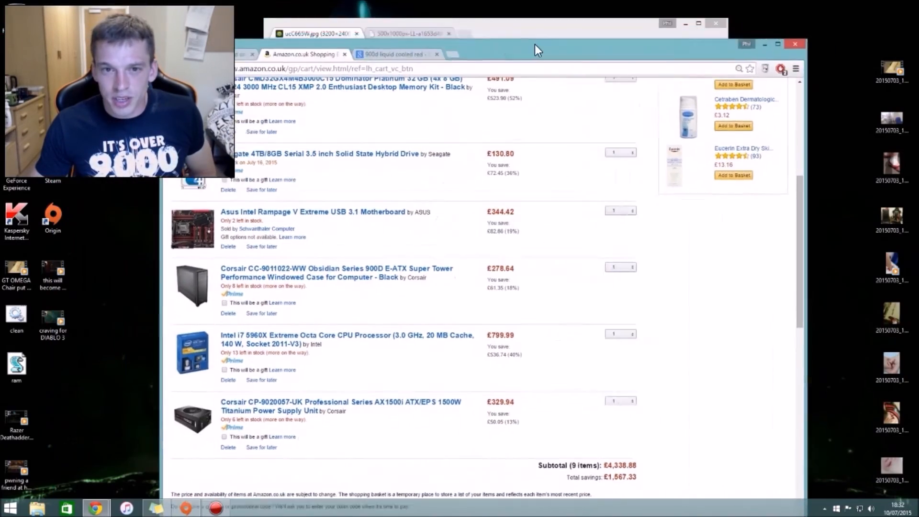
Step: Maximise the Amazon basket window and scroll back to the top of the page
click(777, 44)
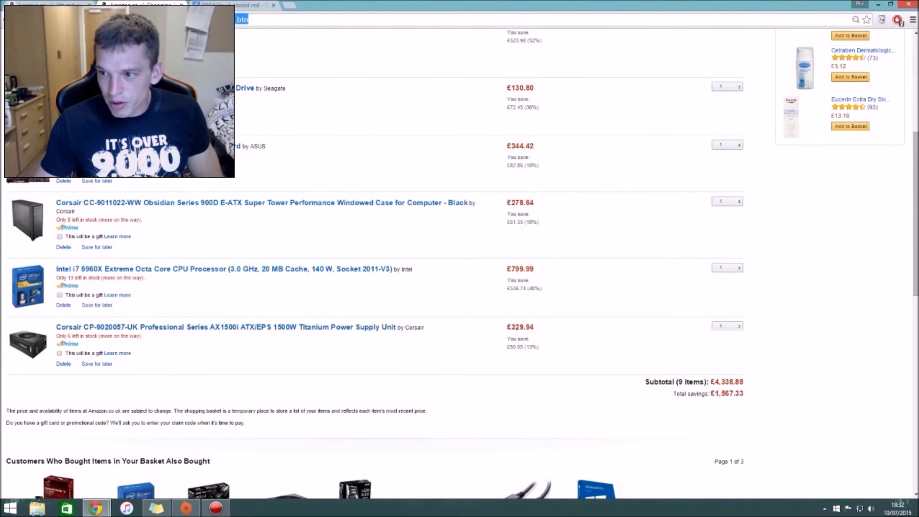
scroll(up, 3)
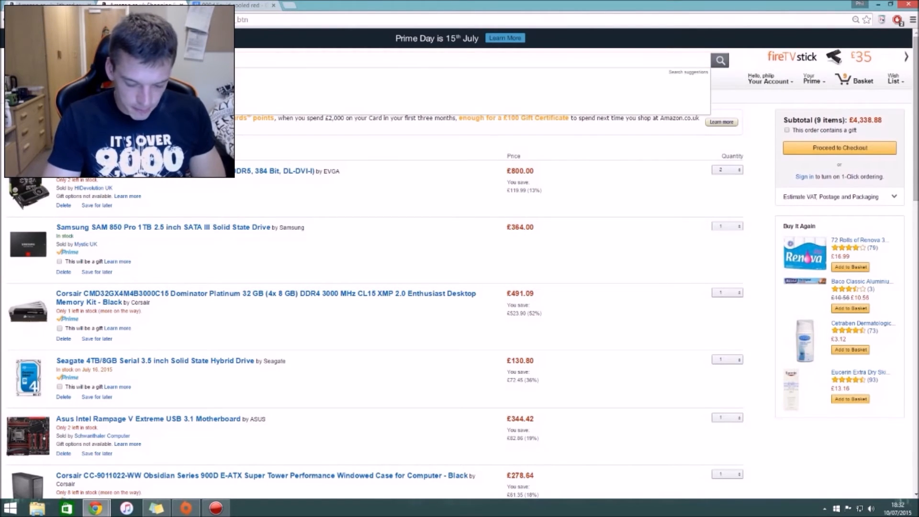
Step: Submit the 'asus 32 inch' search and scroll through the monitor results
key(Return)
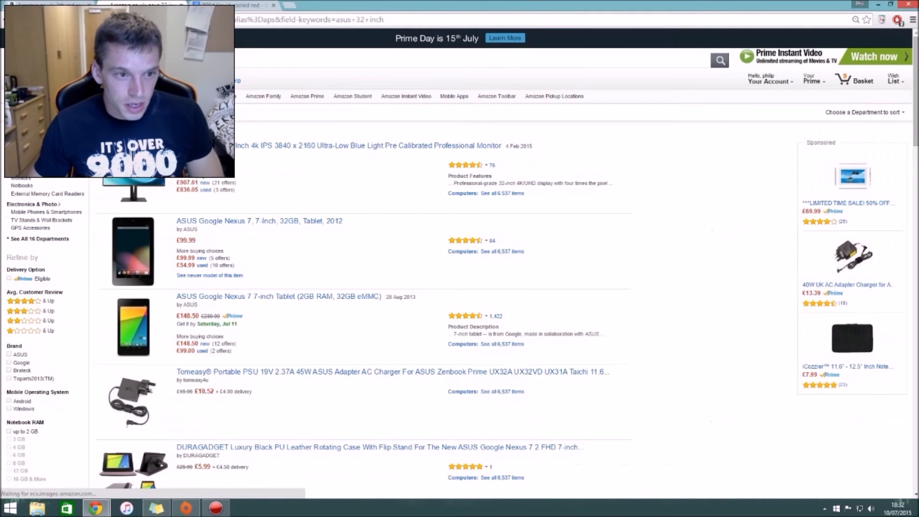
scroll(down, 3)
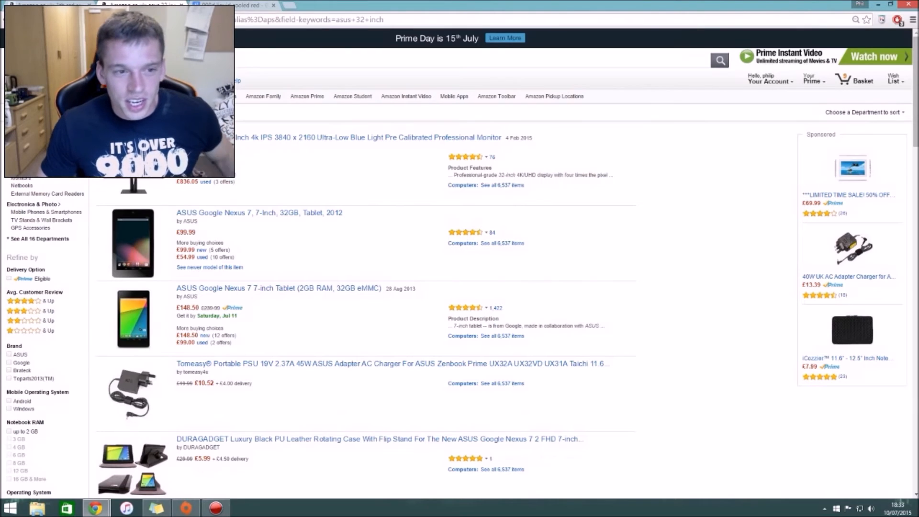
mouse_move(329, 141)
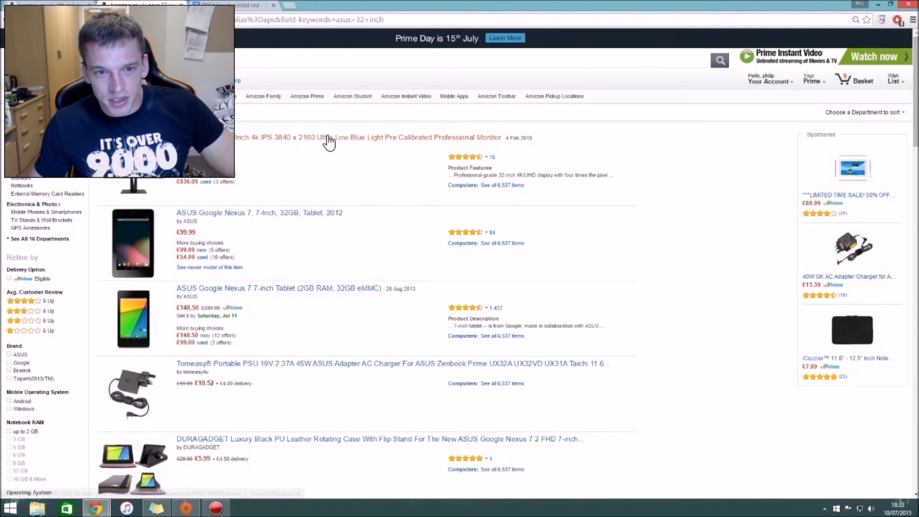